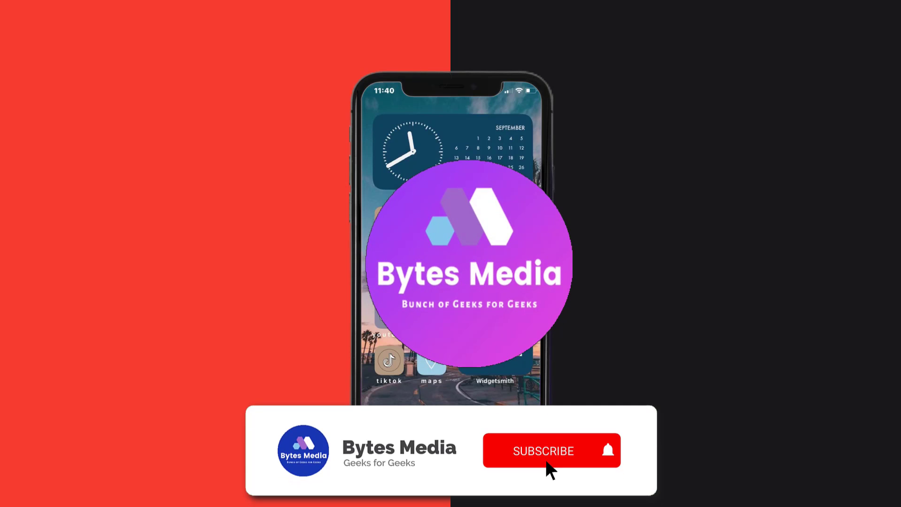
- Search the App Store for Cash App and start its pending update
{"action": "left_click", "coordinate": [542, 451]}
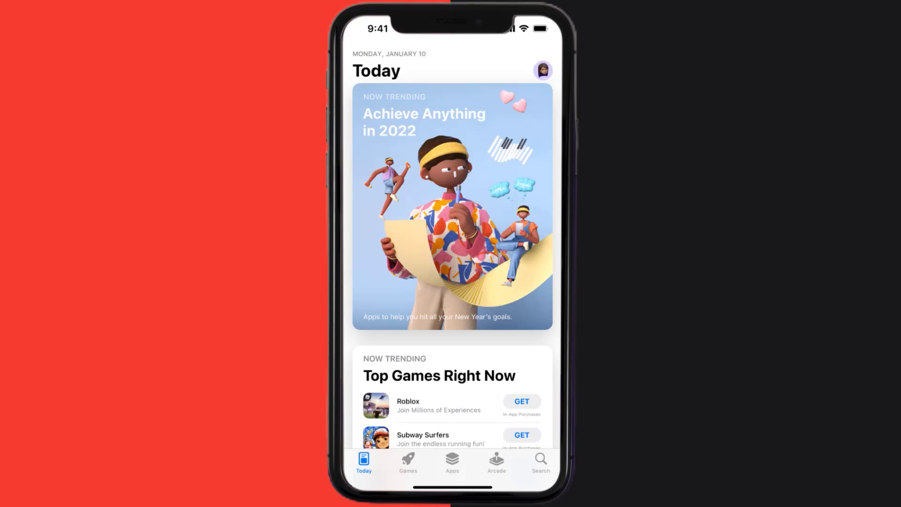
{"action": "left_click", "coordinate": [539, 459]}
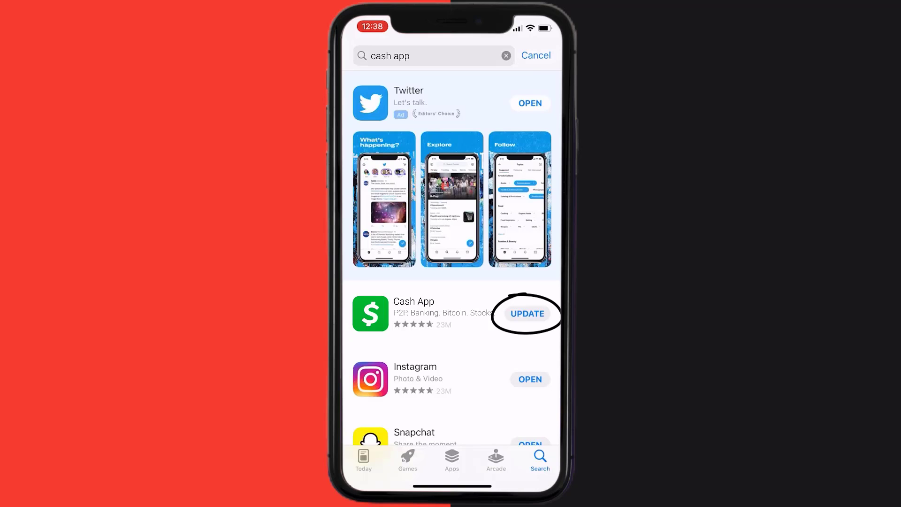
{"action": "left_click", "coordinate": [527, 313]}
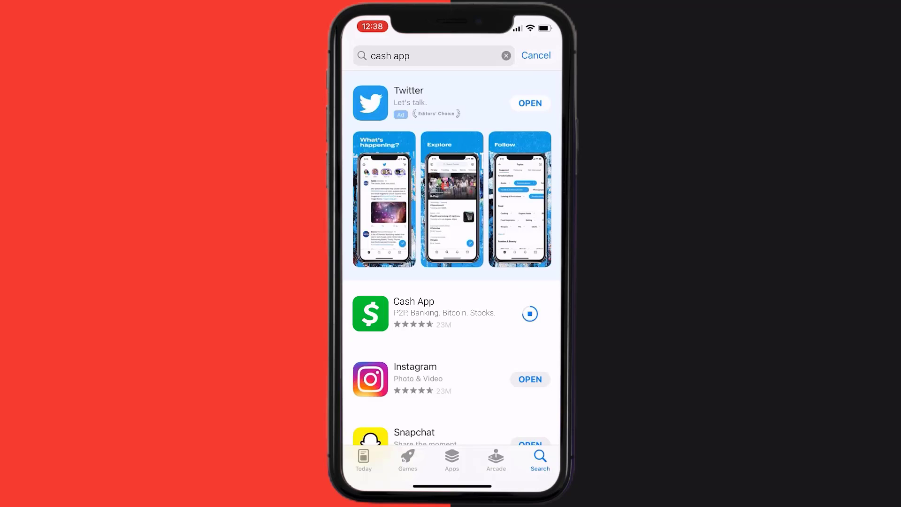
{"action": "left_click", "coordinate": [530, 317]}
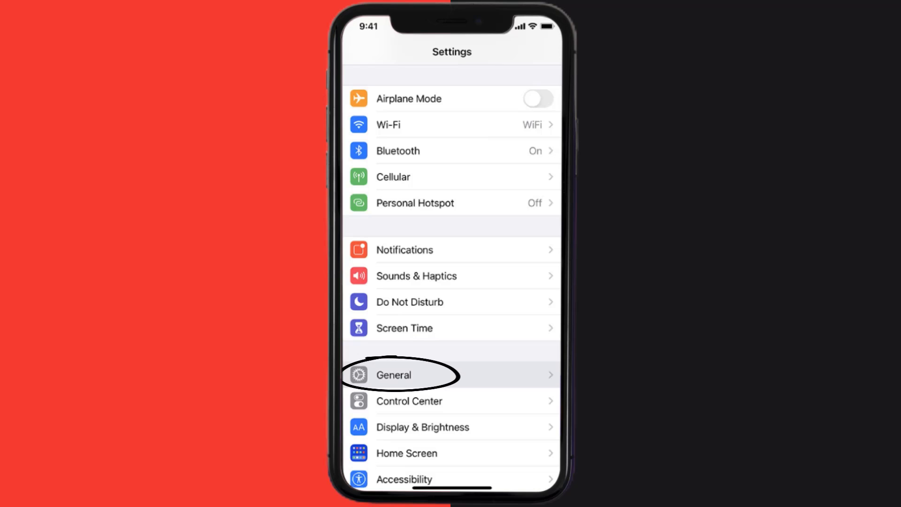
- Offload Cash App from General > iPhone Storage, keeping its documents and data
{"action": "left_click", "coordinate": [393, 375]}
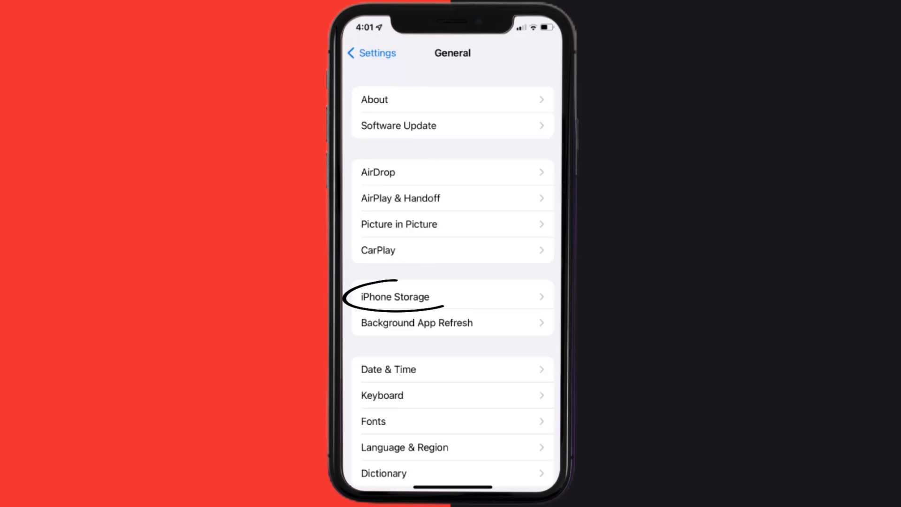
{"action": "left_click", "coordinate": [395, 297]}
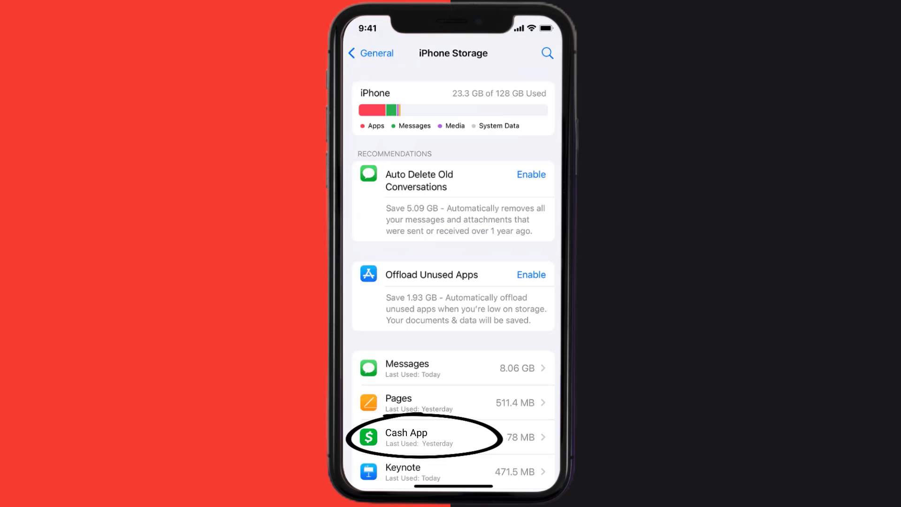
{"action": "left_click", "coordinate": [426, 436]}
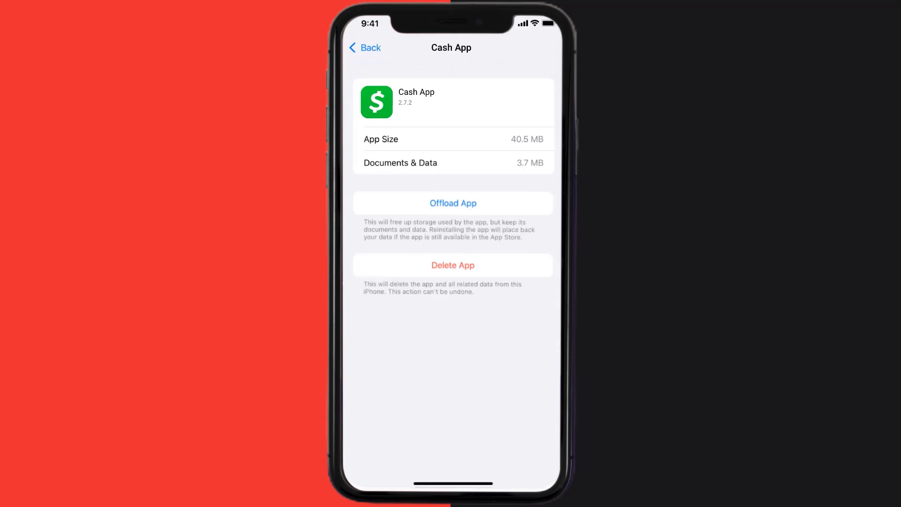
{"action": "left_click", "coordinate": [453, 203]}
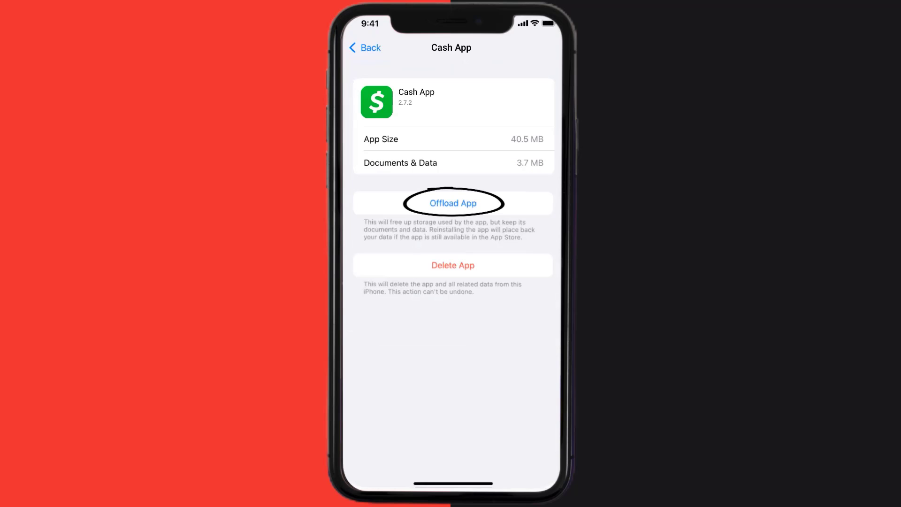
{"action": "left_click", "coordinate": [452, 203]}
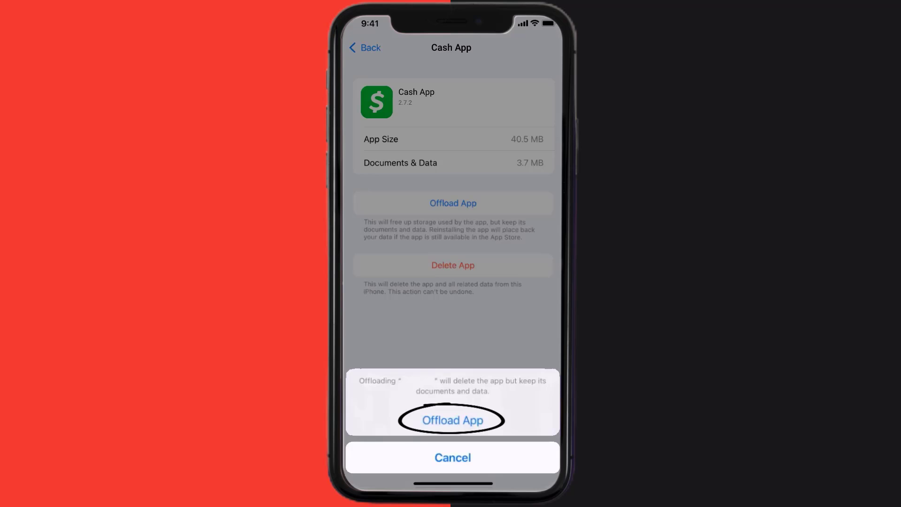
{"action": "left_click", "coordinate": [451, 420]}
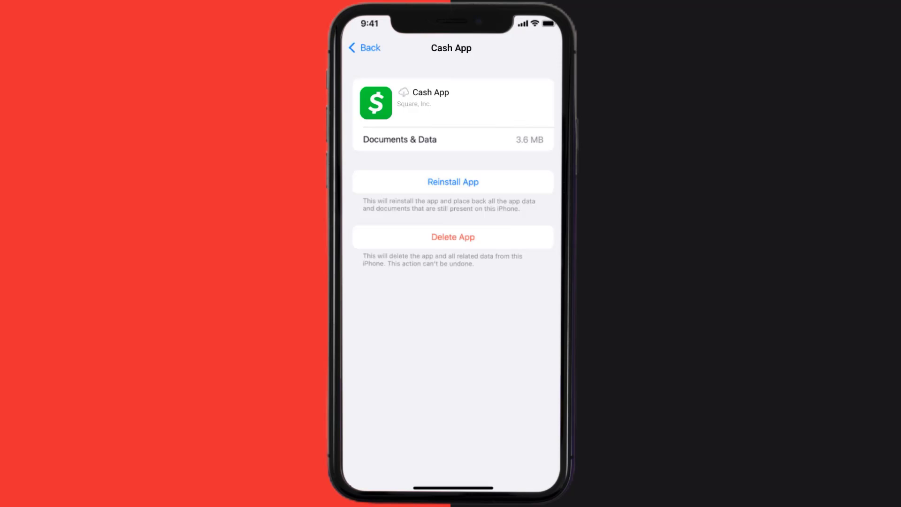
- Reinstall the offloaded Cash App from its storage detail page
{"action": "left_click", "coordinate": [452, 181]}
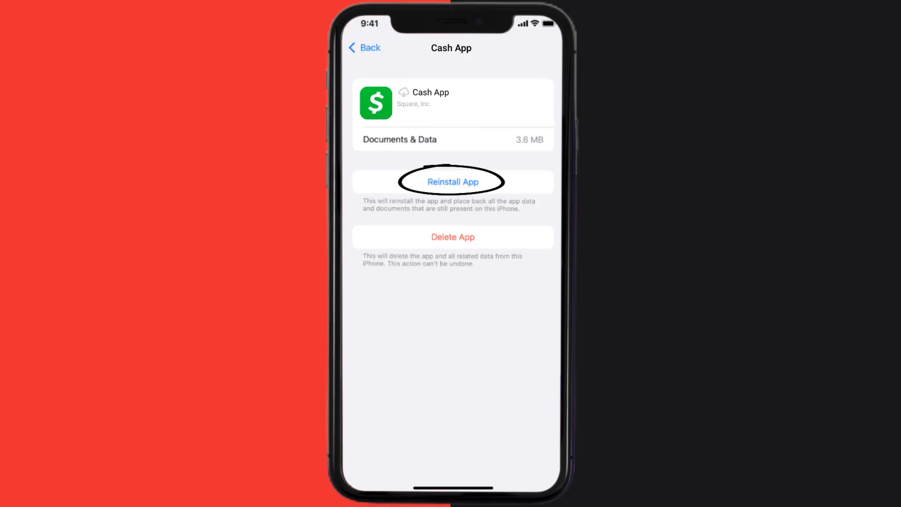
{"action": "left_click", "coordinate": [452, 181]}
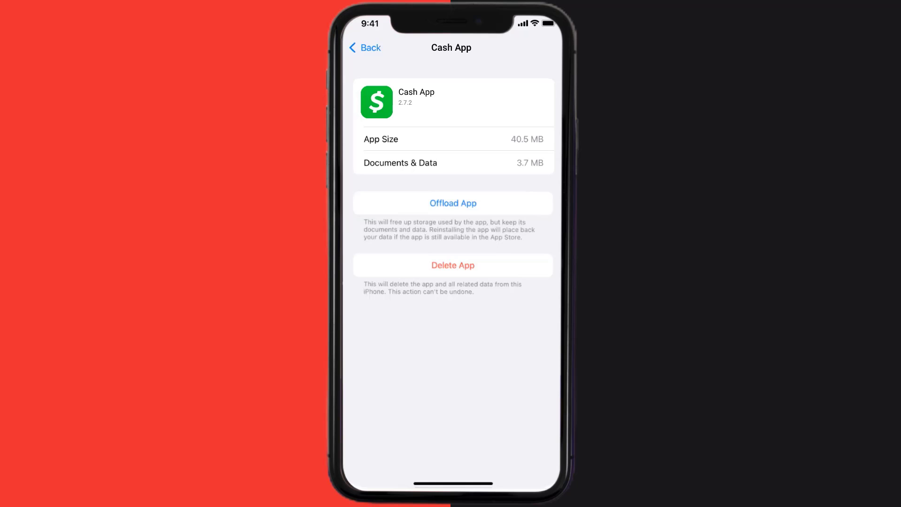
- Delete Cash App with its data, then find it again through App Store search
{"action": "left_click", "coordinate": [452, 265]}
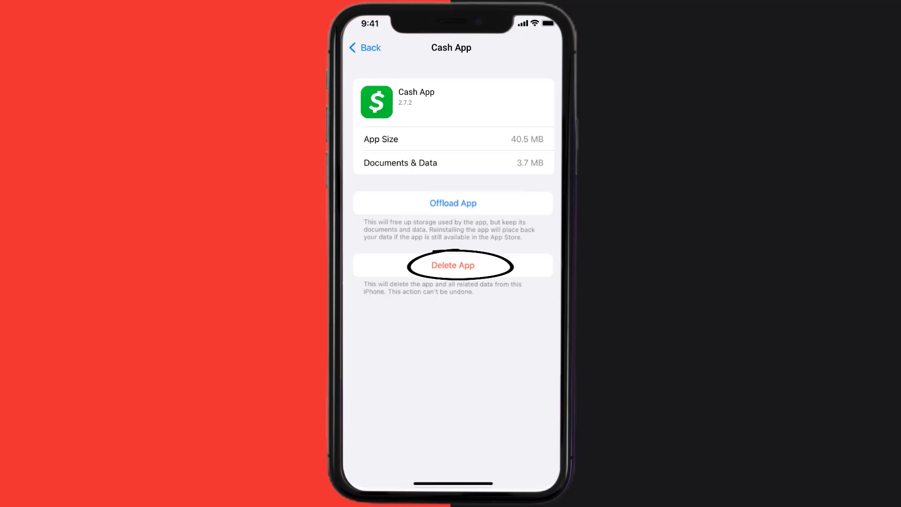
{"action": "left_click", "coordinate": [453, 265]}
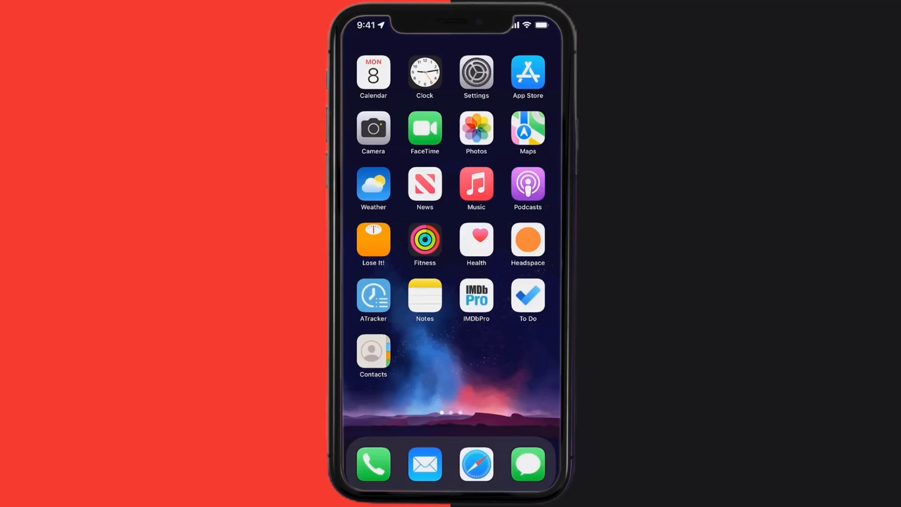
{"action": "left_click", "coordinate": [526, 71]}
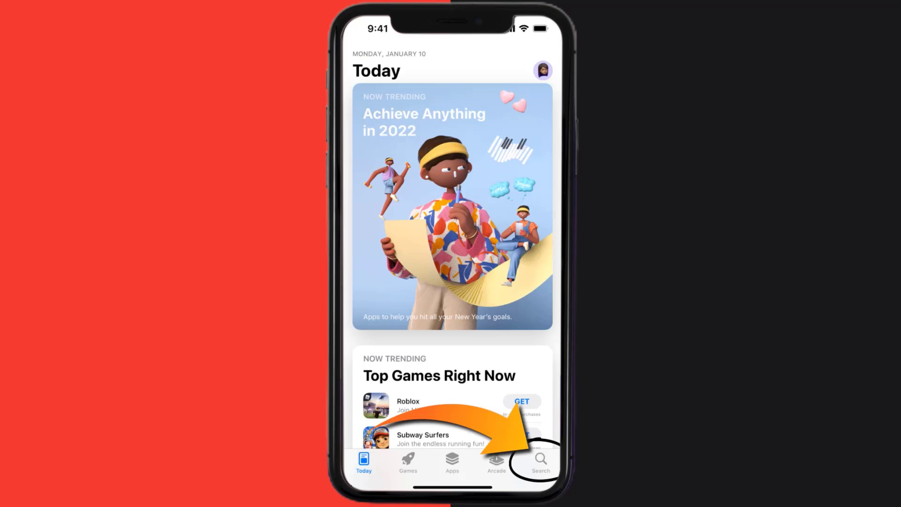
{"action": "left_click", "coordinate": [539, 460]}
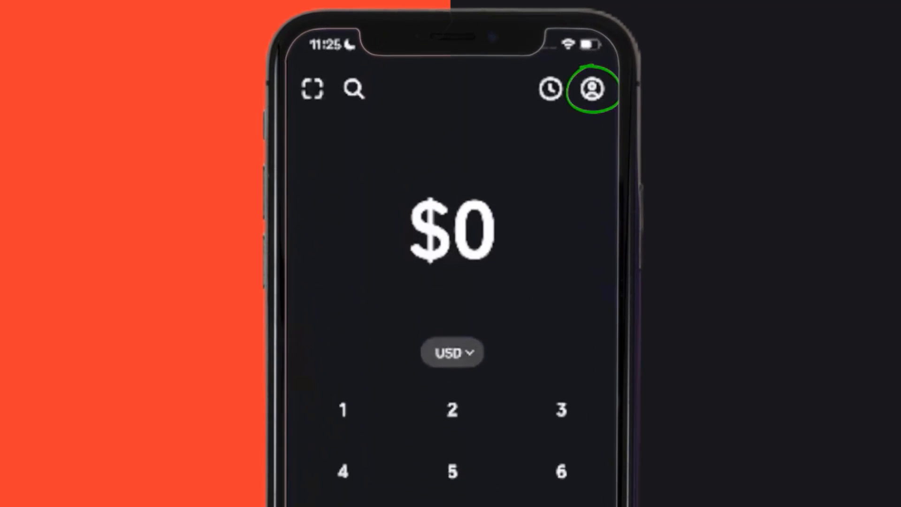
- Reach the Cash Card help topic via profile > Support > Something Else
{"action": "left_click", "coordinate": [592, 89]}
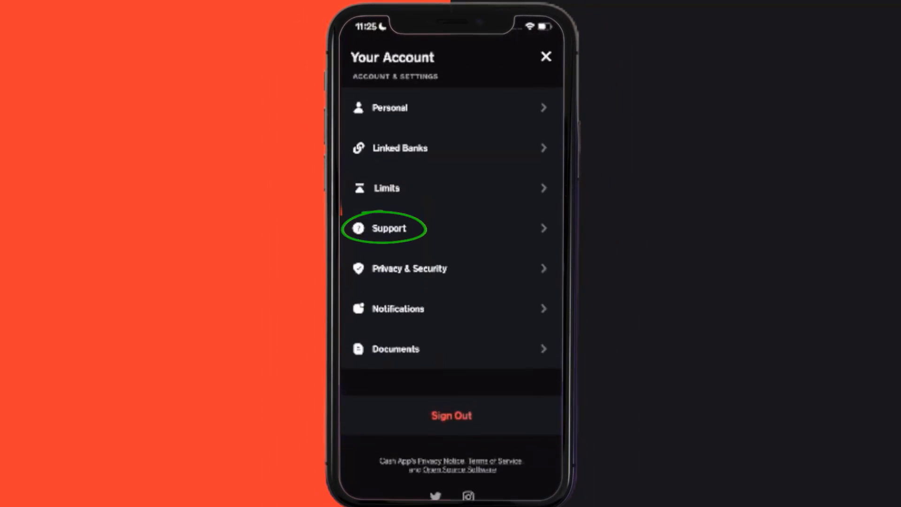
{"action": "left_click", "coordinate": [388, 228]}
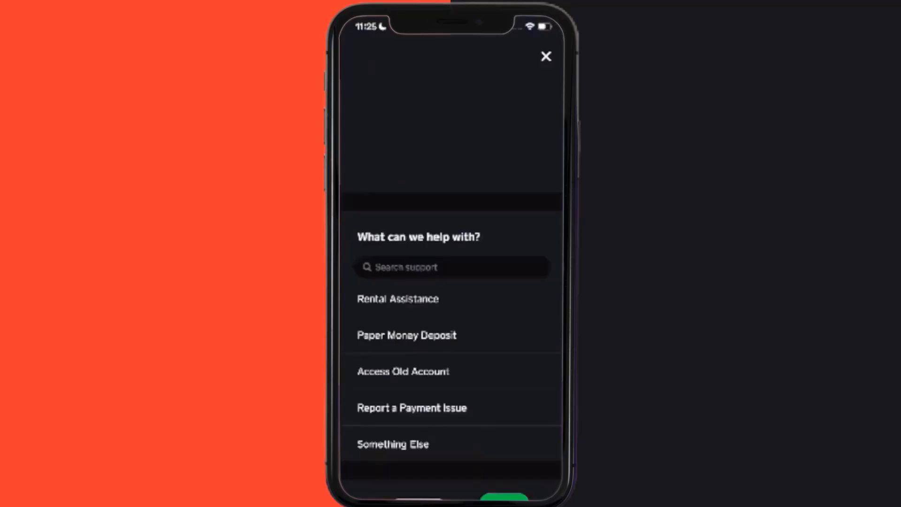
{"action": "left_click", "coordinate": [393, 444]}
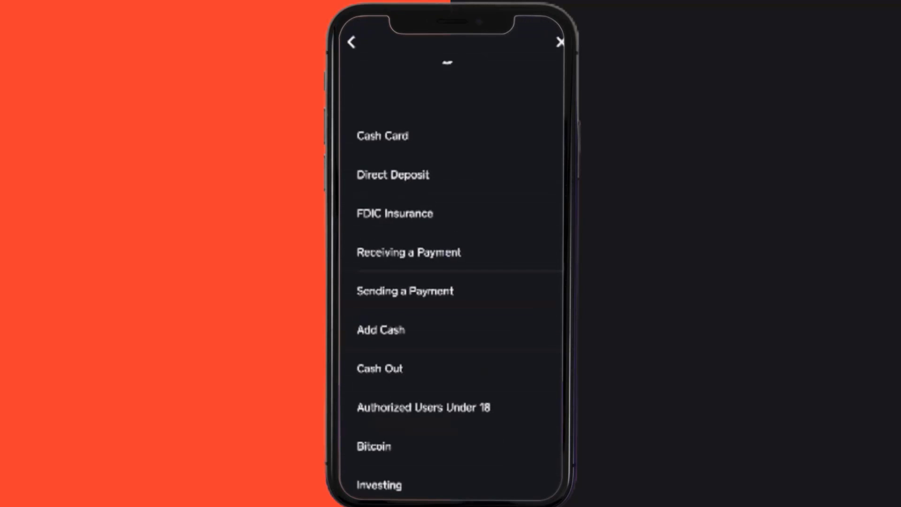
{"action": "left_click", "coordinate": [382, 135]}
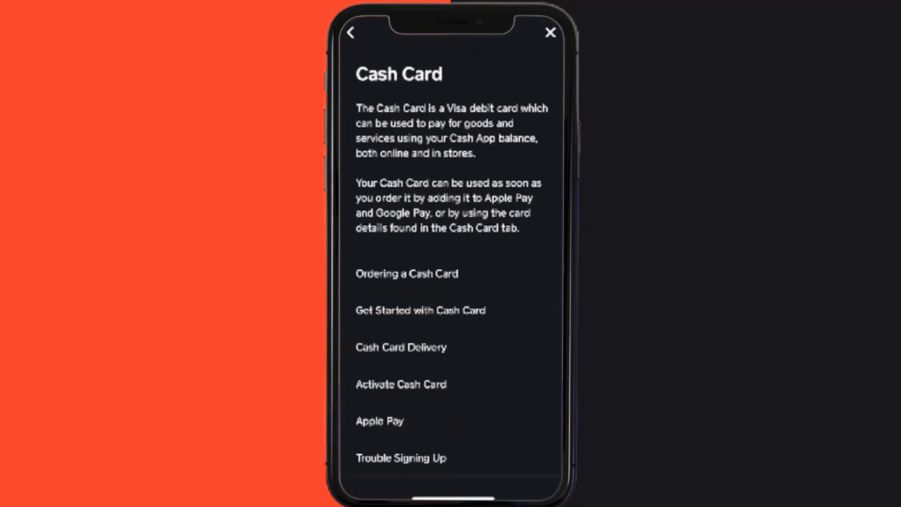
- Contact support about the Cash Card and start a chat about the credit card that won't add
{"action": "scroll", "scroll_direction": "down", "scroll_amount": 3}
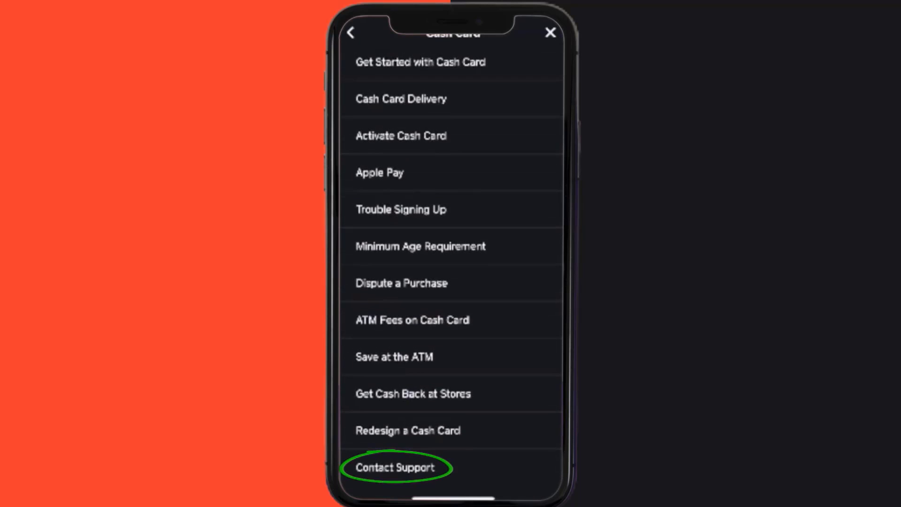
{"action": "left_click", "coordinate": [395, 467]}
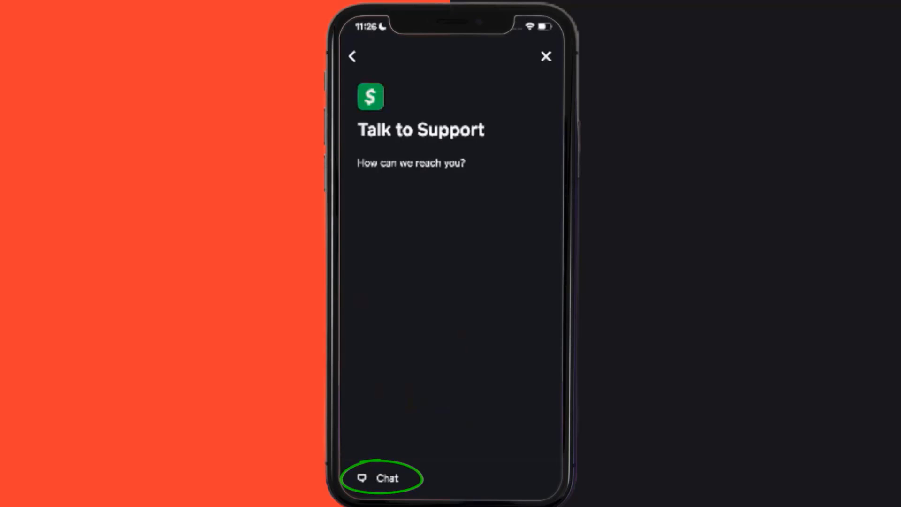
{"action": "left_click", "coordinate": [388, 477]}
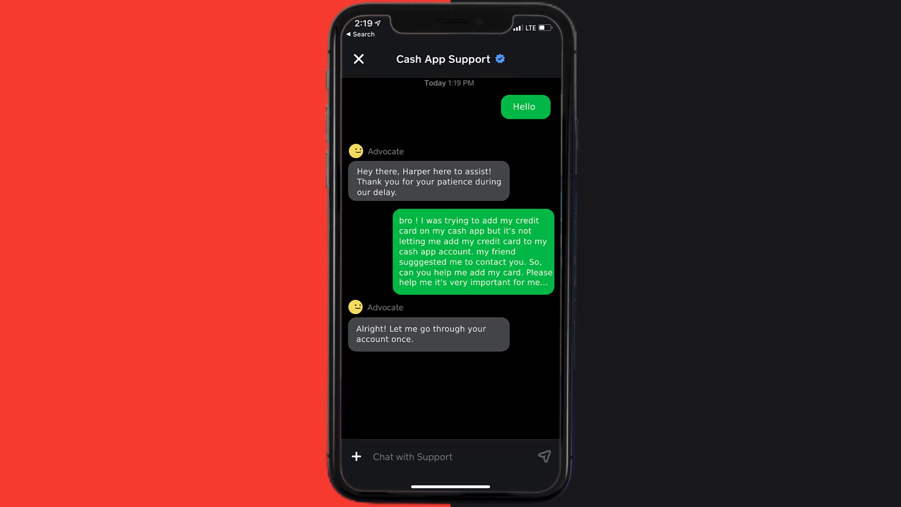